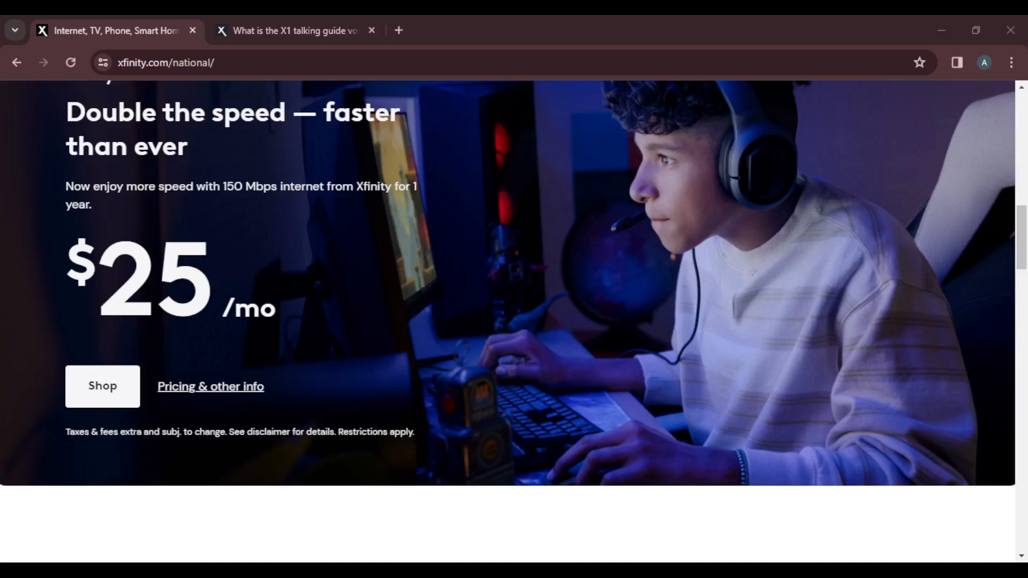
mouse_move(520, 322)
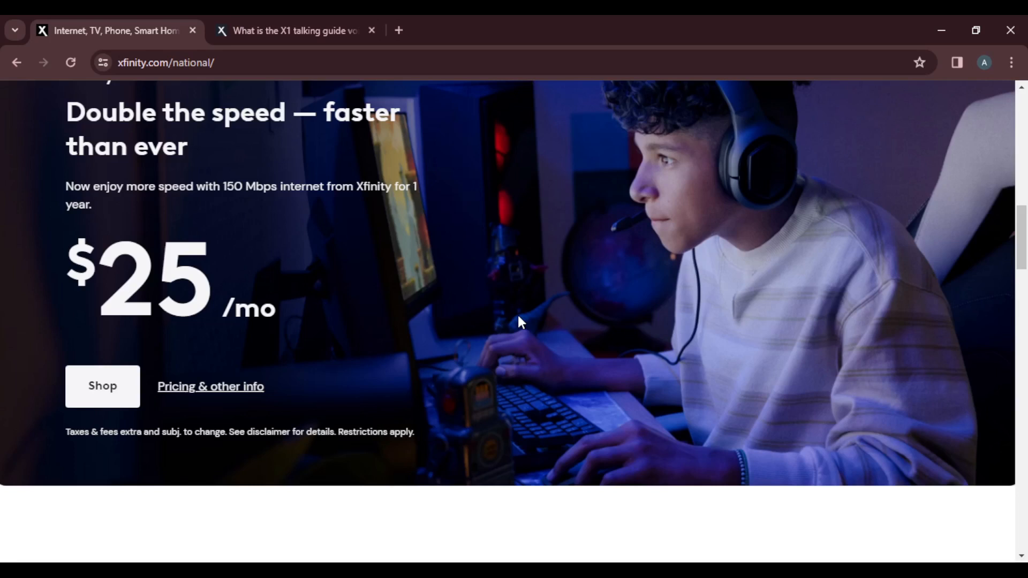
Switch to the 'What is the X1 talking guide voice guidance feature?' article tab.
click(296, 30)
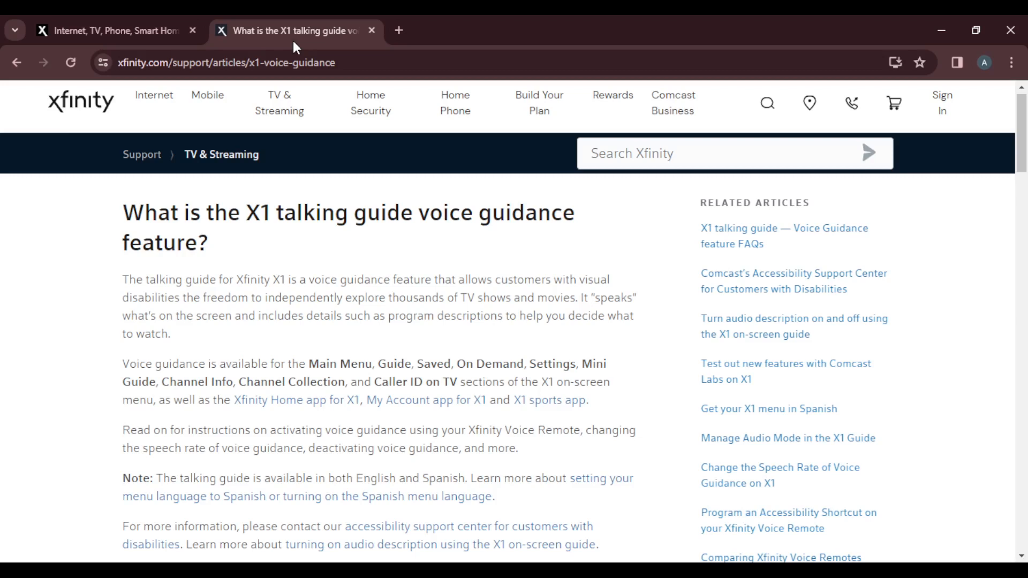
Scroll past the activation and speech rate sections to 'Deactivate voice guidance'.
scroll(down, 3)
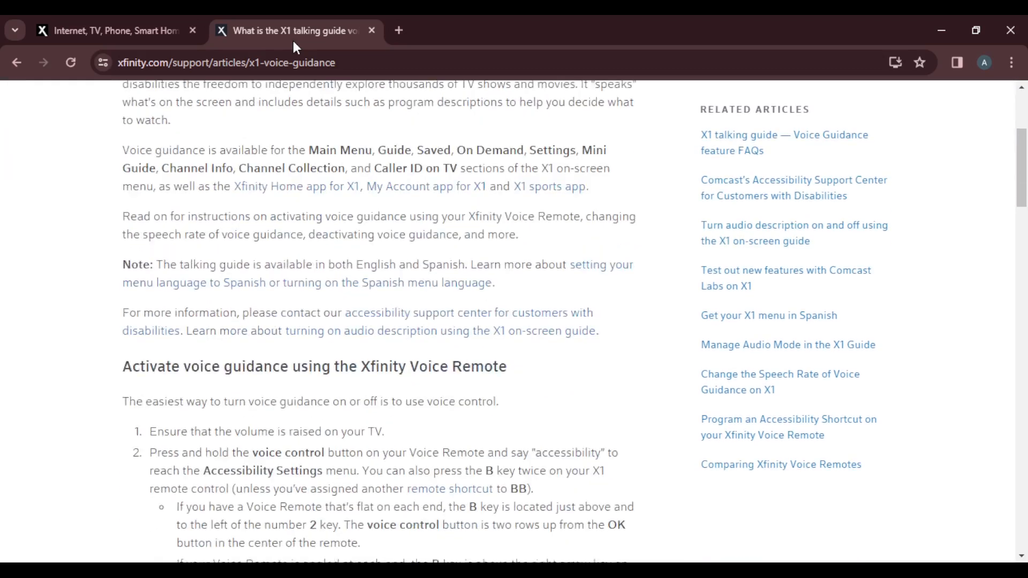
scroll(down, 3)
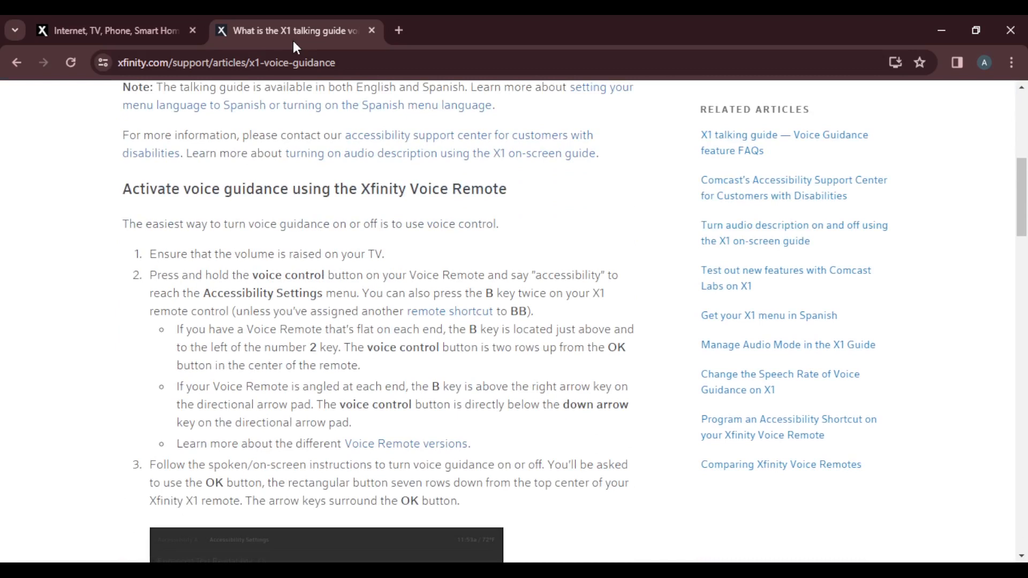
scroll(down, 3)
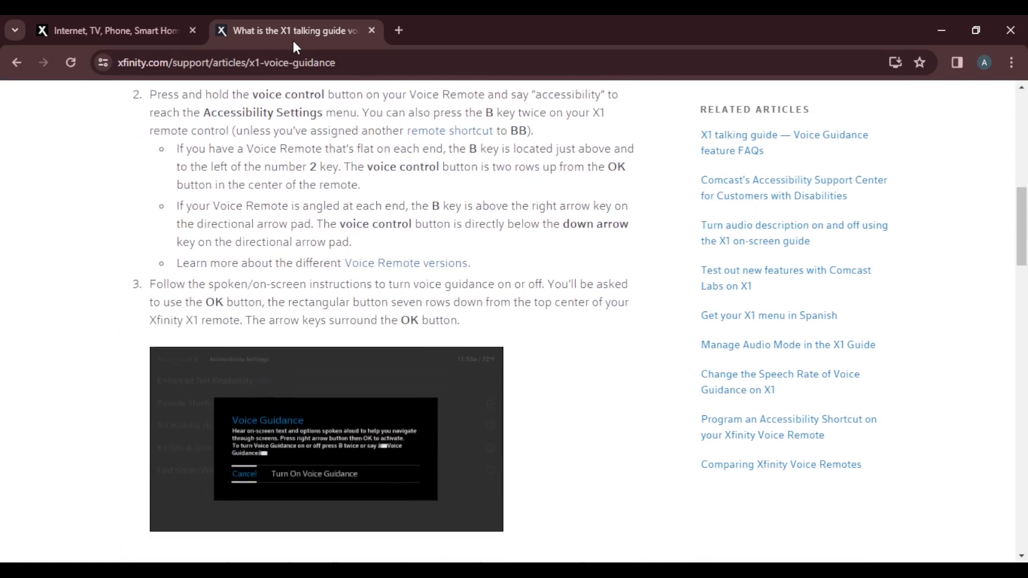
scroll(down, 3)
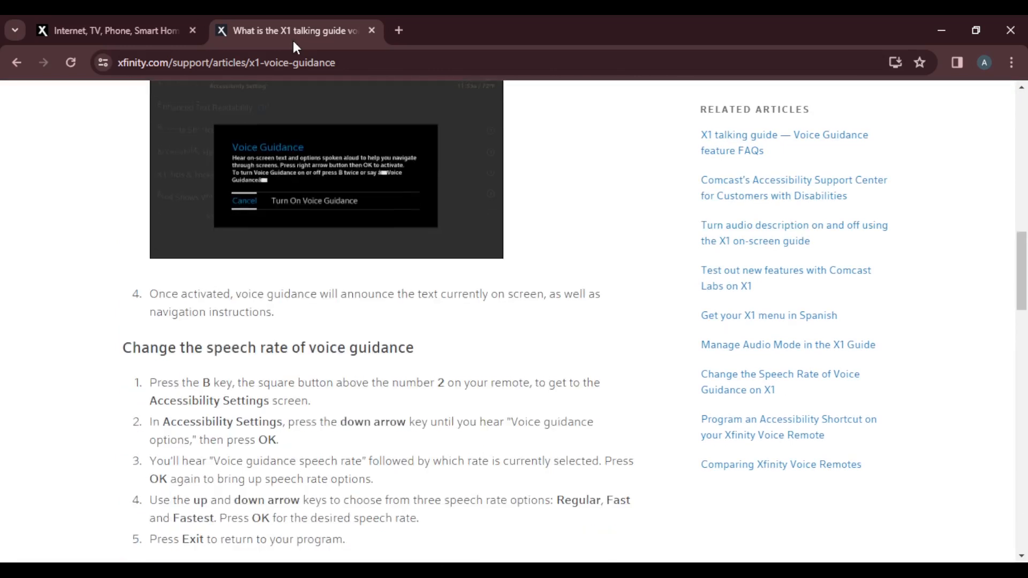
scroll(down, 3)
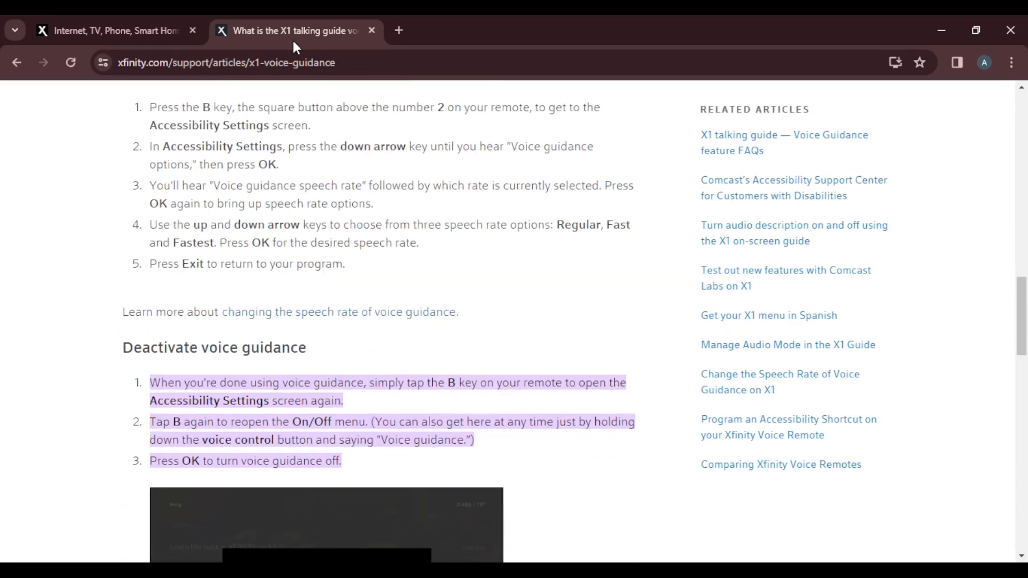
scroll(down, 3)
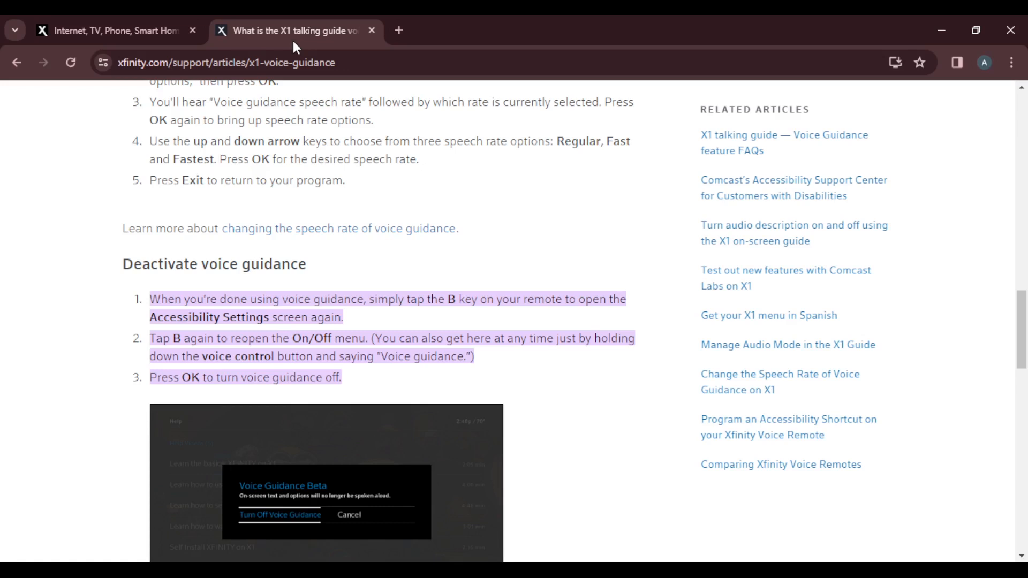
Scroll until the whole Turn Off Voice Guidance image and 'Get more information' are visible.
scroll(down, 3)
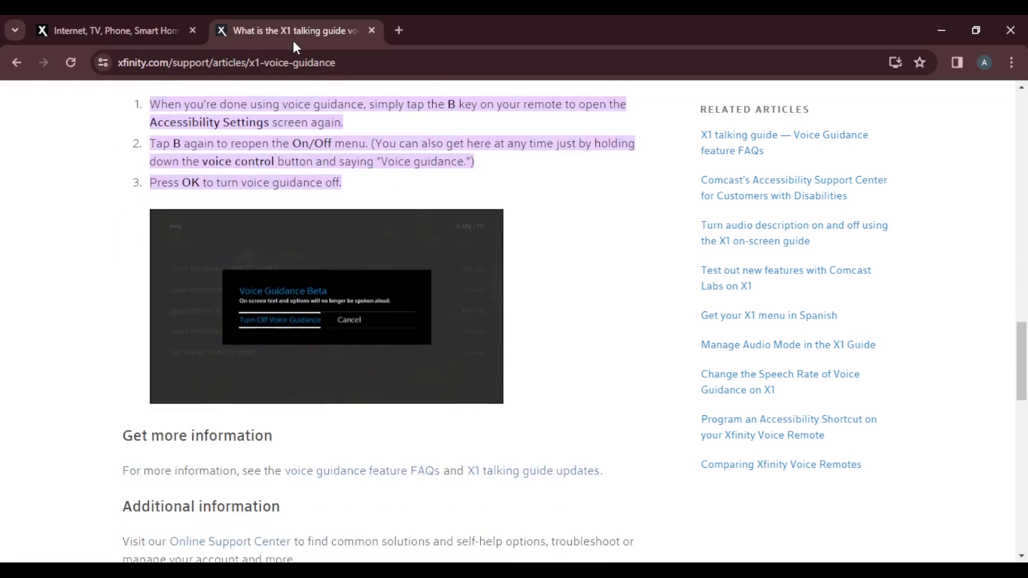
scroll(down, 3)
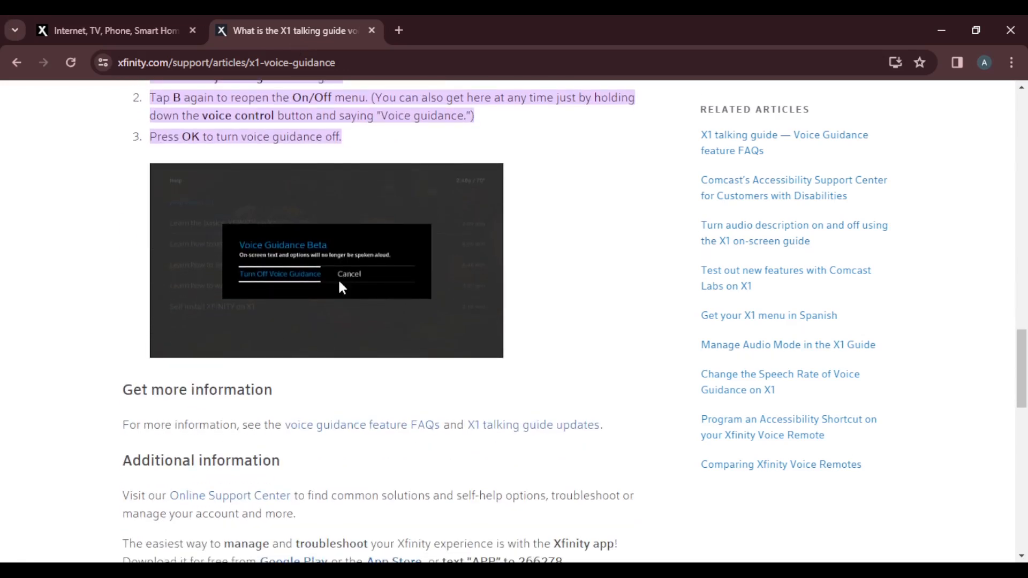
mouse_move(269, 281)
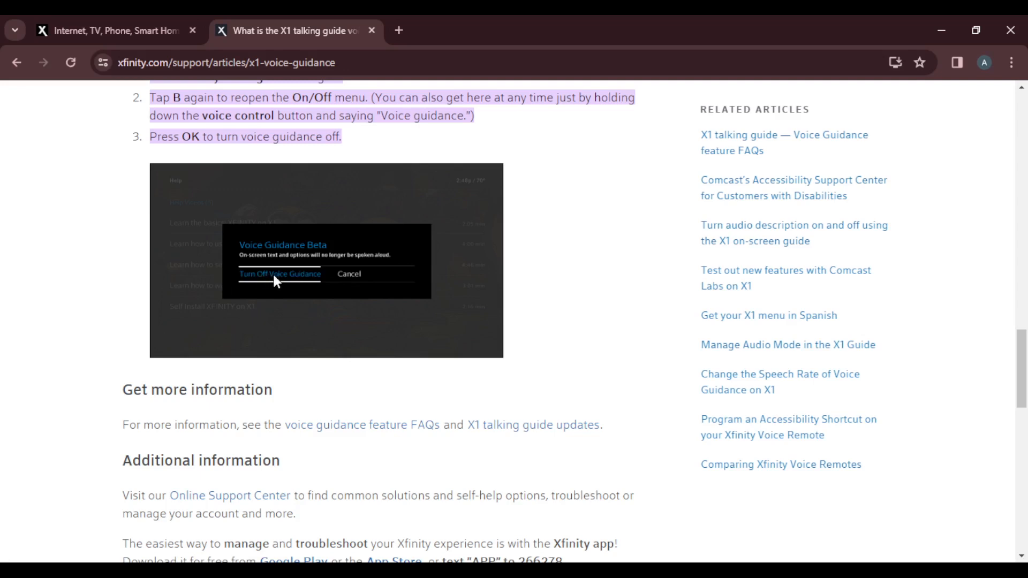
mouse_move(280, 278)
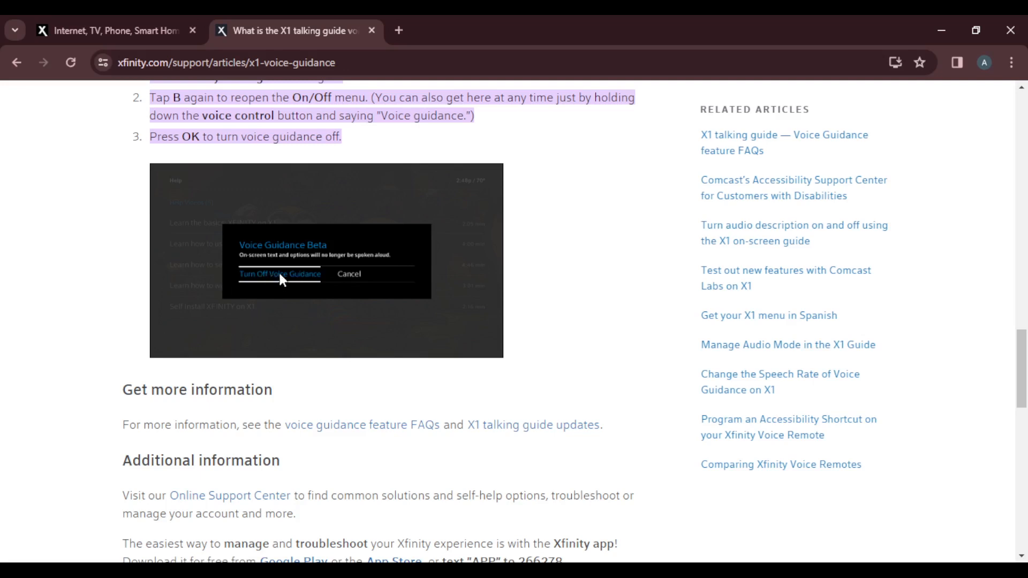
mouse_move(633, 181)
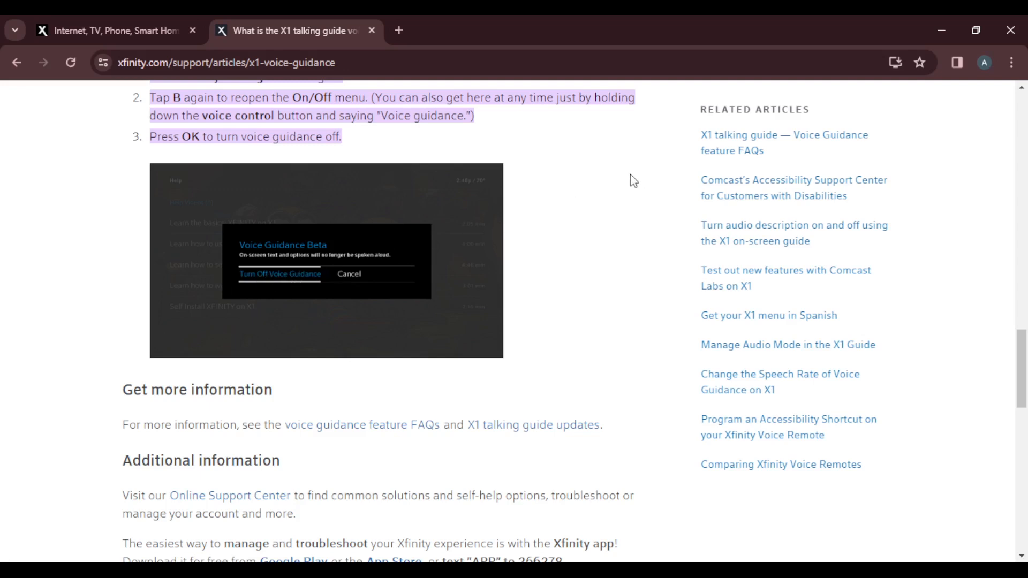
mouse_move(696, 521)
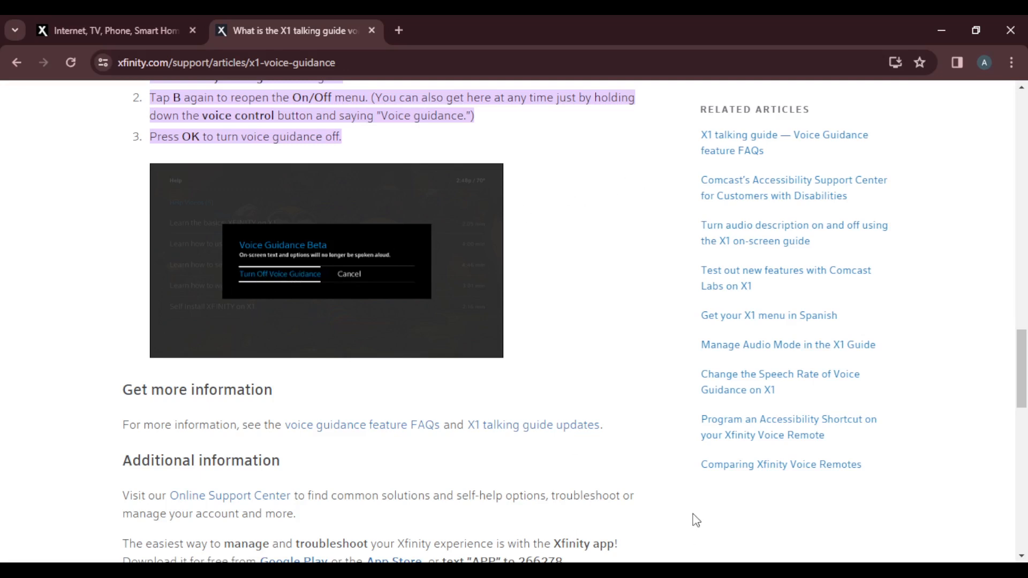